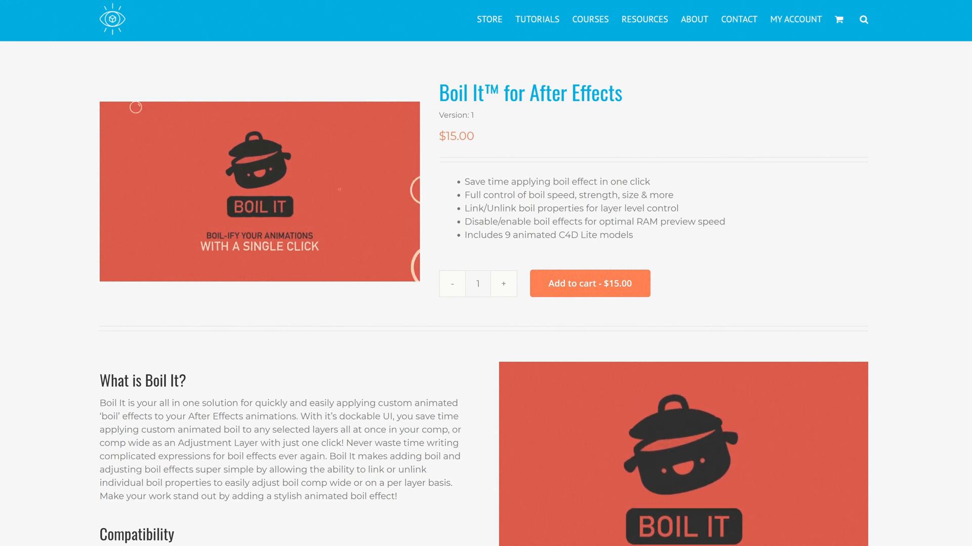
# Step: Scroll the Boil It product page down to the 'What is Boil It?' and Compatibility sections
pyautogui.scroll(-3)
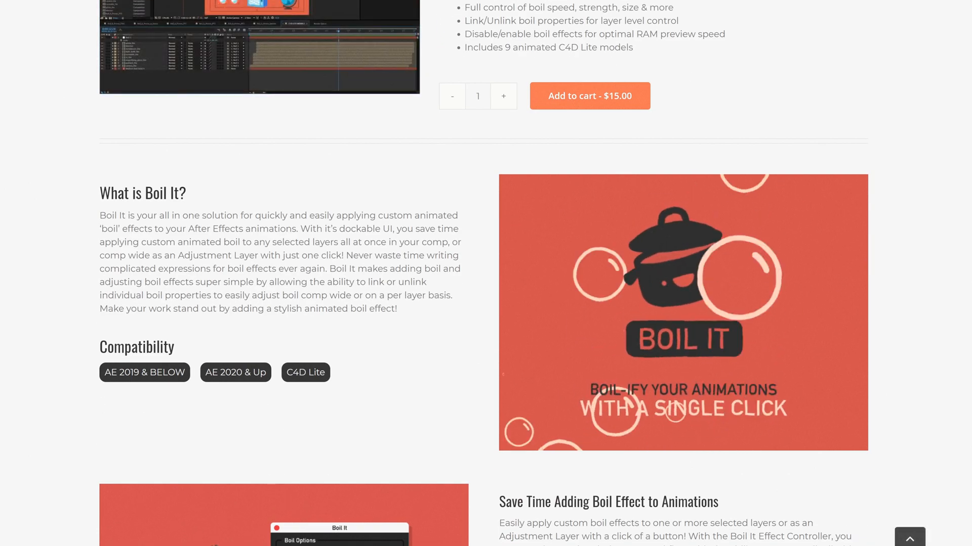
pyautogui.scroll(-3)
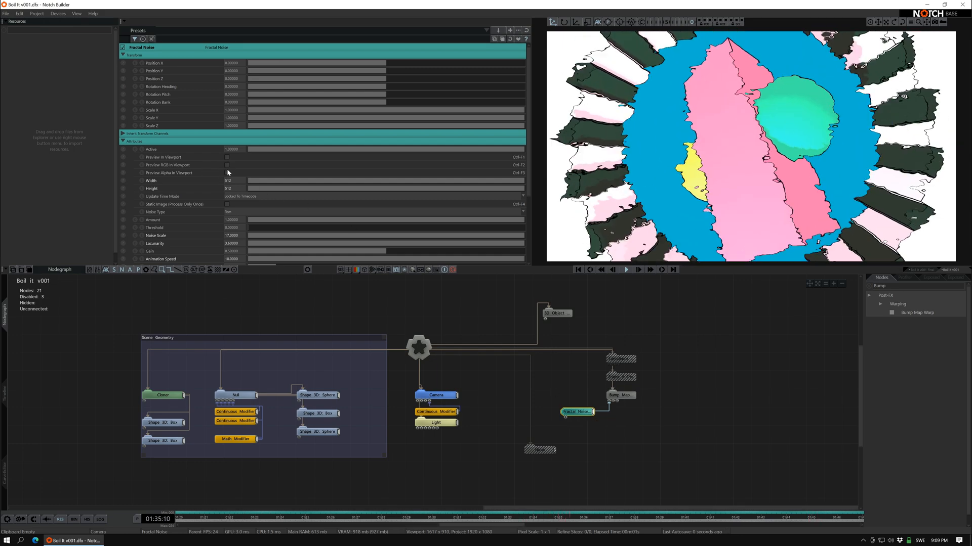
# Step: Add a Fractal Noise node to drive the Bump Map Warp, adjusting its noise scale and animation speed
pyautogui.click(226, 165)
pyautogui.write('Frame')
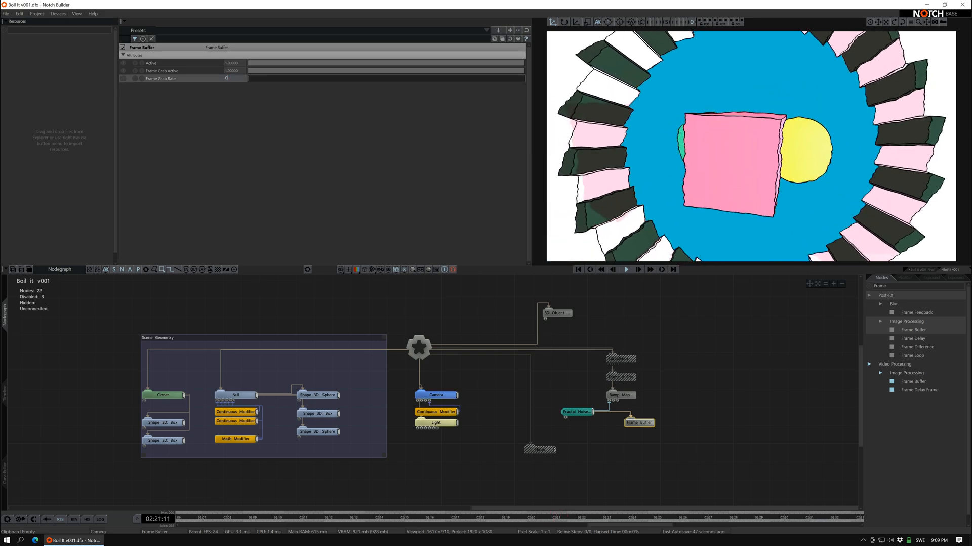
# Step: Place a Frame Buffer node after the Bump Map Warp and set its frame grab rate
pyautogui.click(625, 269)
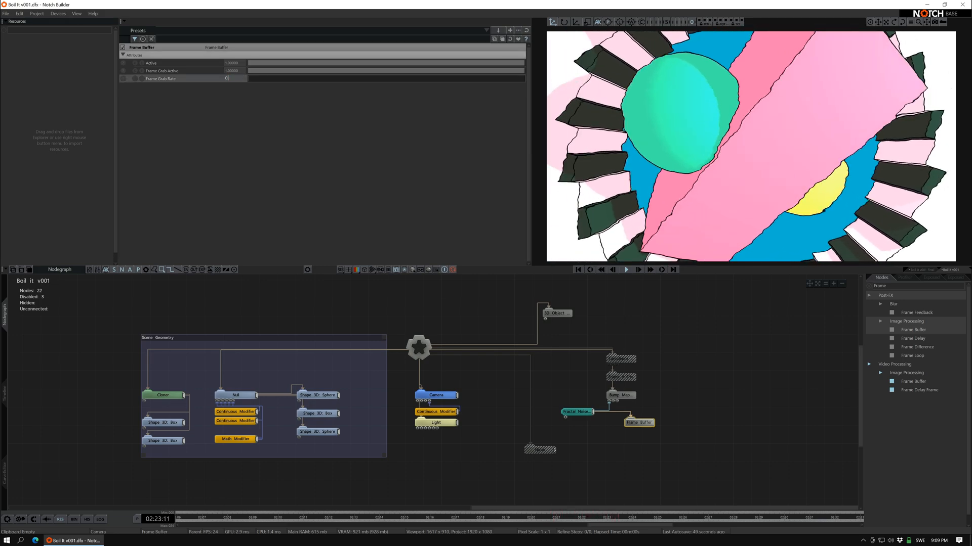